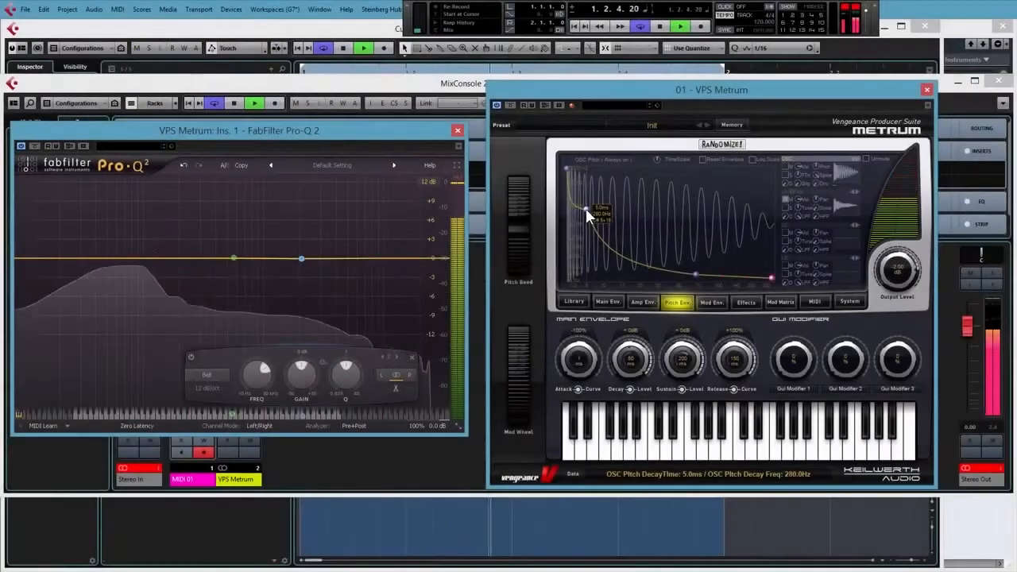
Lengthen Metrum's pitch decay and audition a ~10 dB kick boost near 78 Hz
{"action": "left_click_drag", "start_coordinate": [586, 213], "coordinate": [598, 208]}
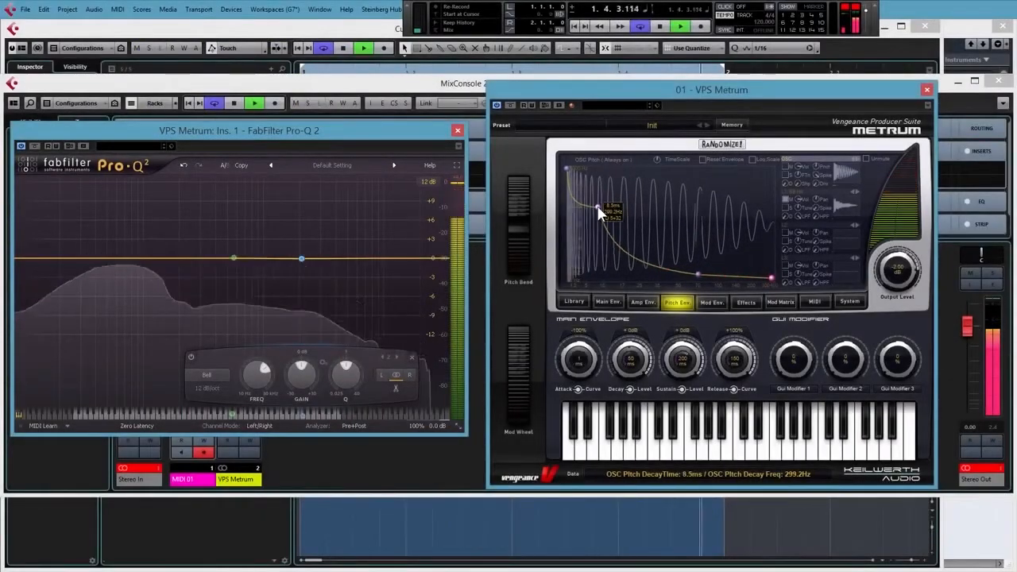
{"action": "left_click_drag", "start_coordinate": [599, 208], "coordinate": [605, 213]}
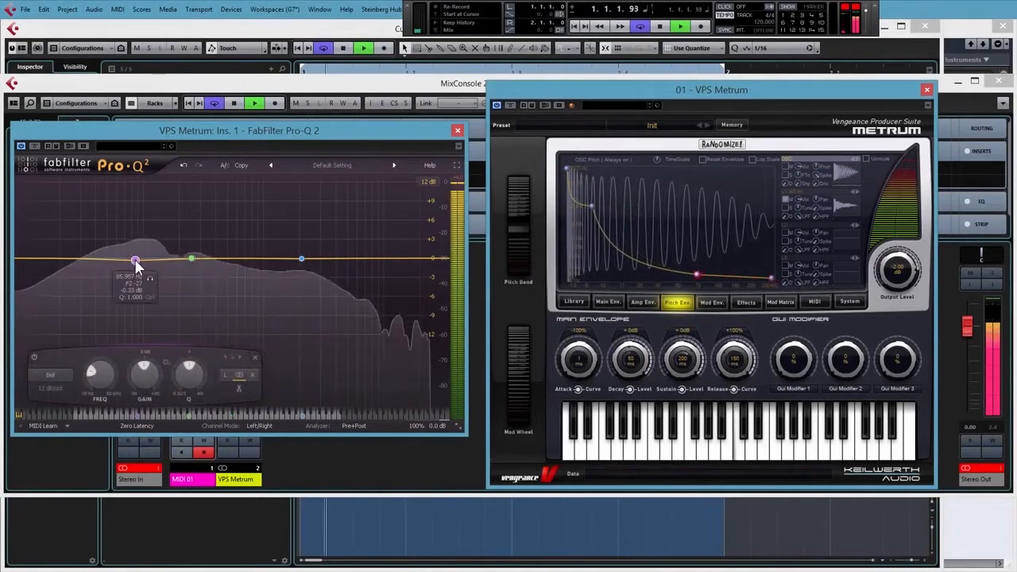
{"action": "left_click_drag", "start_coordinate": [135, 261], "coordinate": [133, 192]}
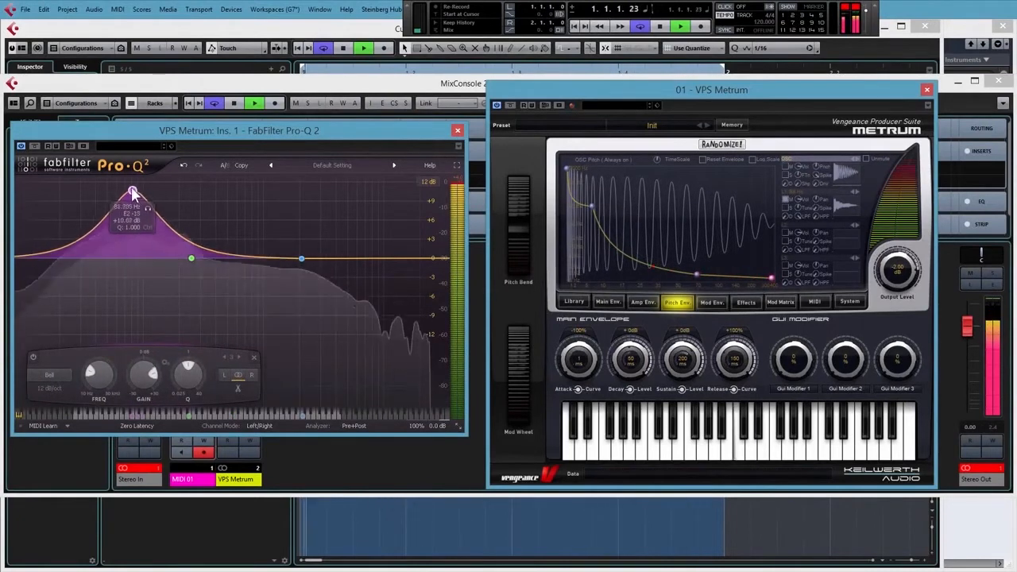
{"action": "left_click_drag", "start_coordinate": [133, 192], "coordinate": [131, 188]}
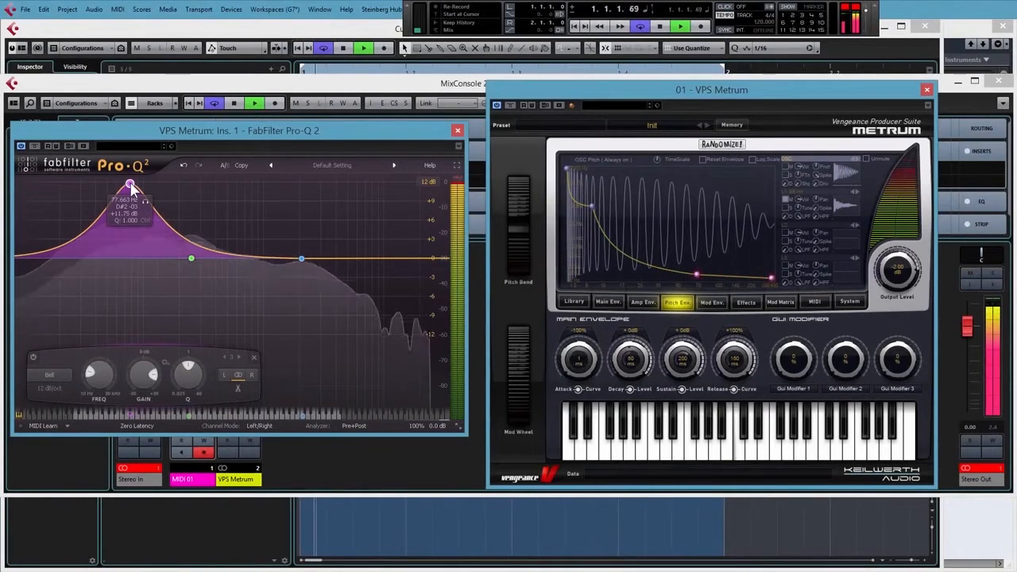
{"action": "left_click_drag", "start_coordinate": [131, 189], "coordinate": [123, 189]}
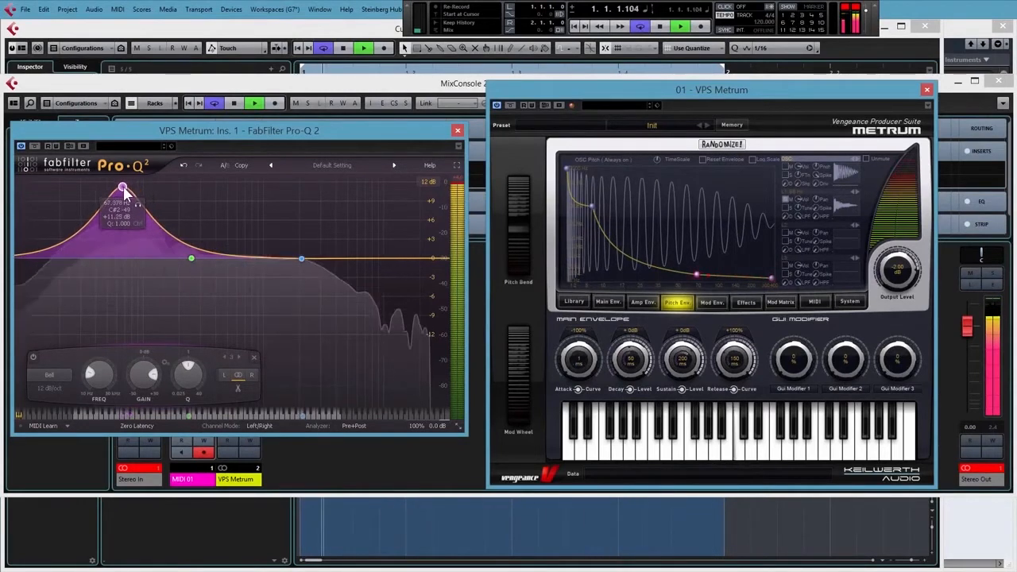
Pull the low EQ boost back down and raise Metrum's pitch sustain
{"action": "left_click_drag", "start_coordinate": [123, 189], "coordinate": [135, 260]}
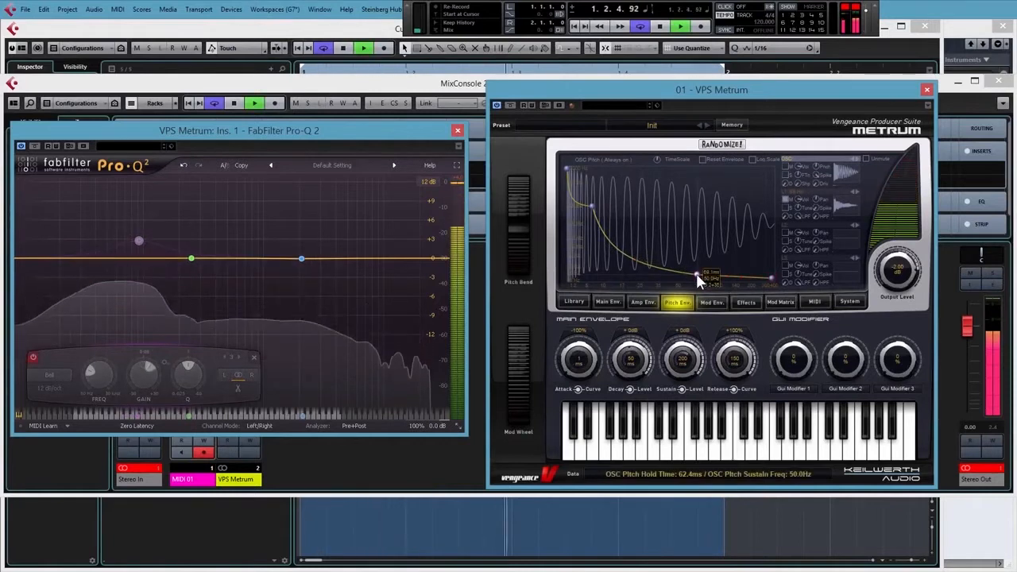
{"action": "left_click_drag", "start_coordinate": [699, 279], "coordinate": [697, 266]}
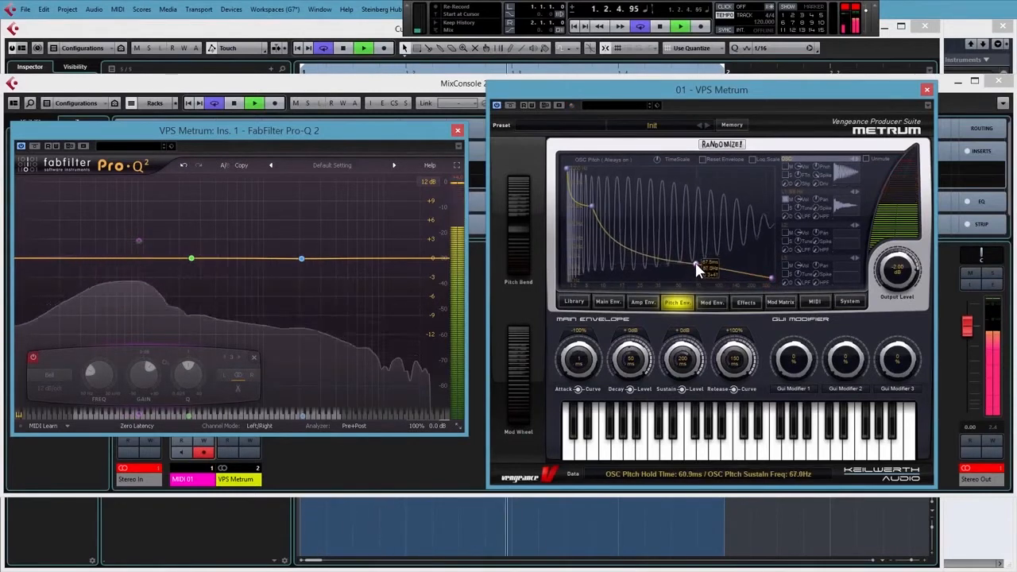
{"action": "left_click_drag", "start_coordinate": [695, 266], "coordinate": [699, 234]}
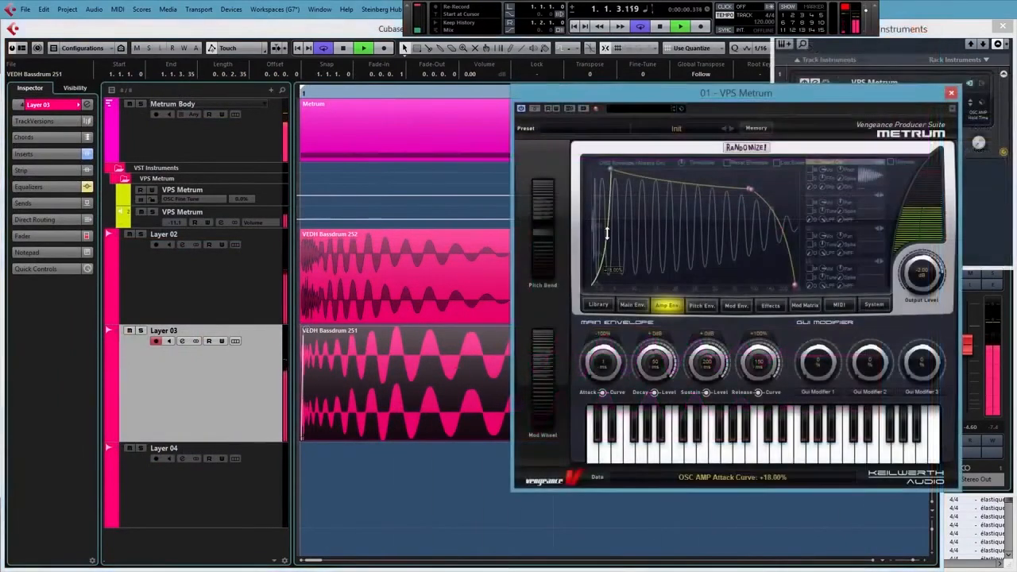
Curve the Metrum kick layer's amplitude envelope attack to about +18%
{"action": "left_click_drag", "start_coordinate": [608, 234], "coordinate": [596, 179]}
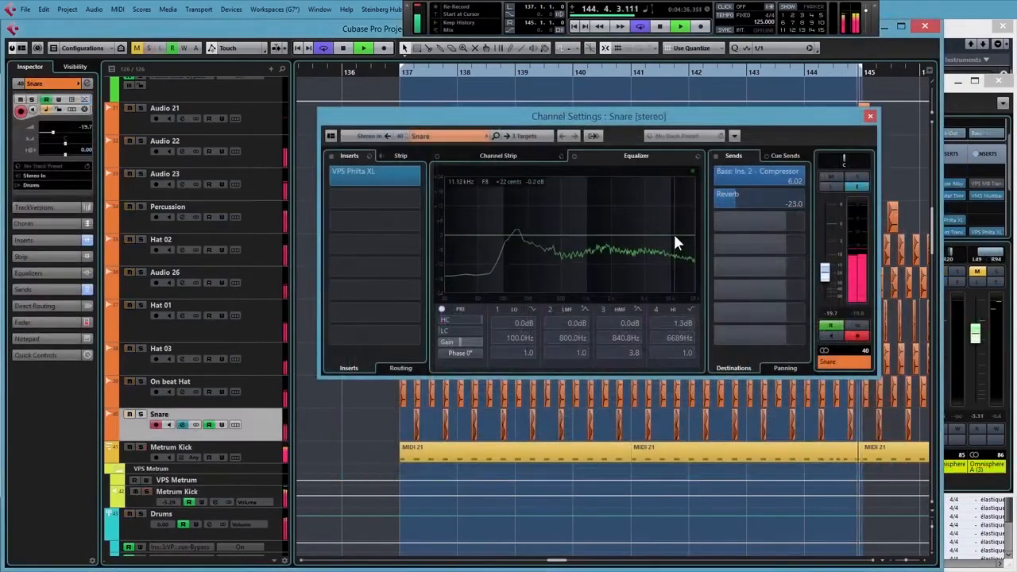
Tweak the snare EQ, shape the kick's EnvelopeShaper attack, and solo MultibandEnvelopeShaper band 2
{"action": "left_click_drag", "start_coordinate": [675, 242], "coordinate": [642, 230]}
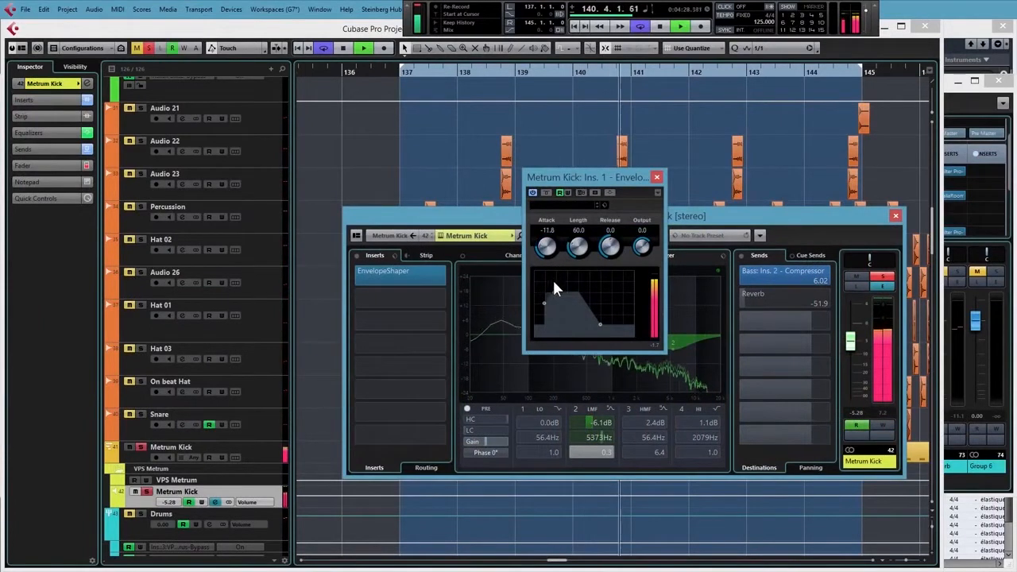
{"action": "left_click_drag", "start_coordinate": [546, 246], "coordinate": [547, 254]}
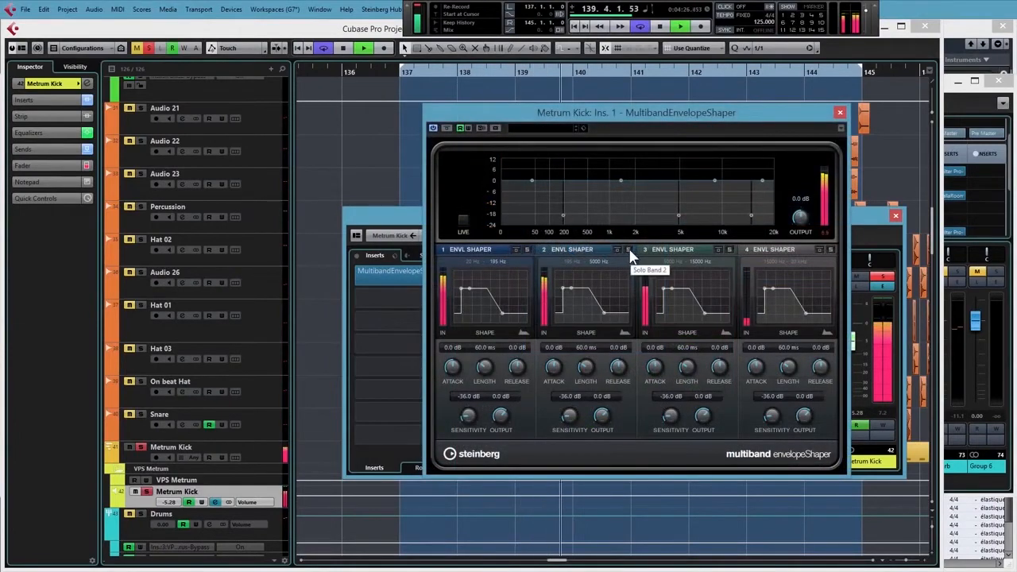
{"action": "left_click", "coordinate": [628, 249]}
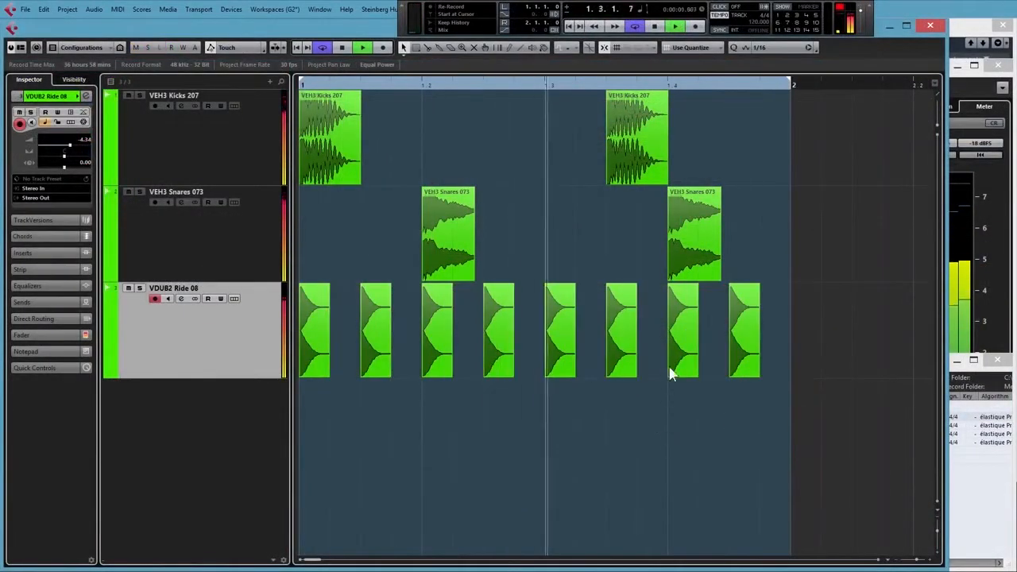
Arrange Kicks 207, Snares 073 and eighth-note Ride 08 events across one bar
{"action": "left_click", "coordinate": [651, 329]}
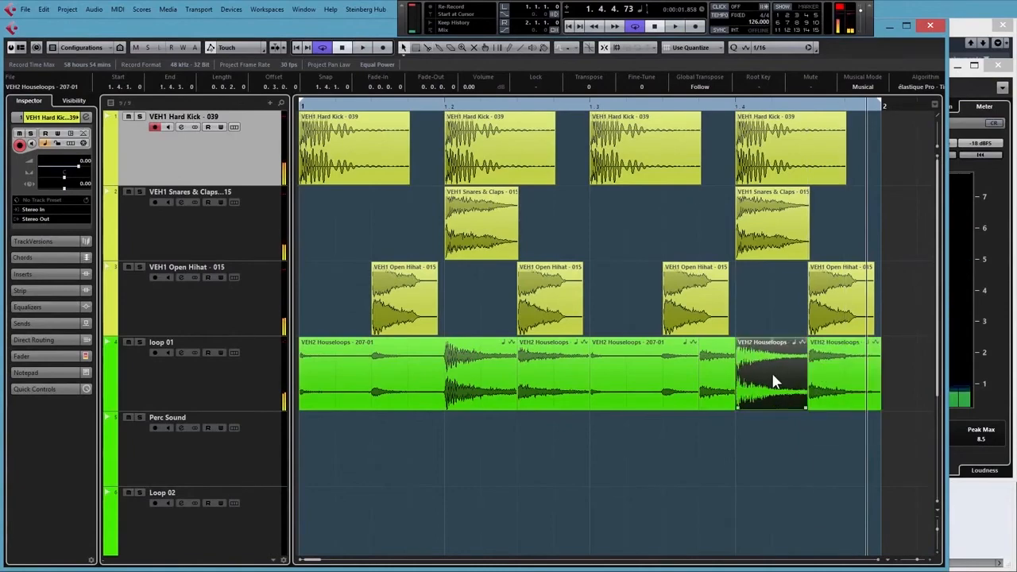
Select a Houseloops slice and set the Trash 2 Mix slider on Loop 02
{"action": "left_click", "coordinate": [644, 373]}
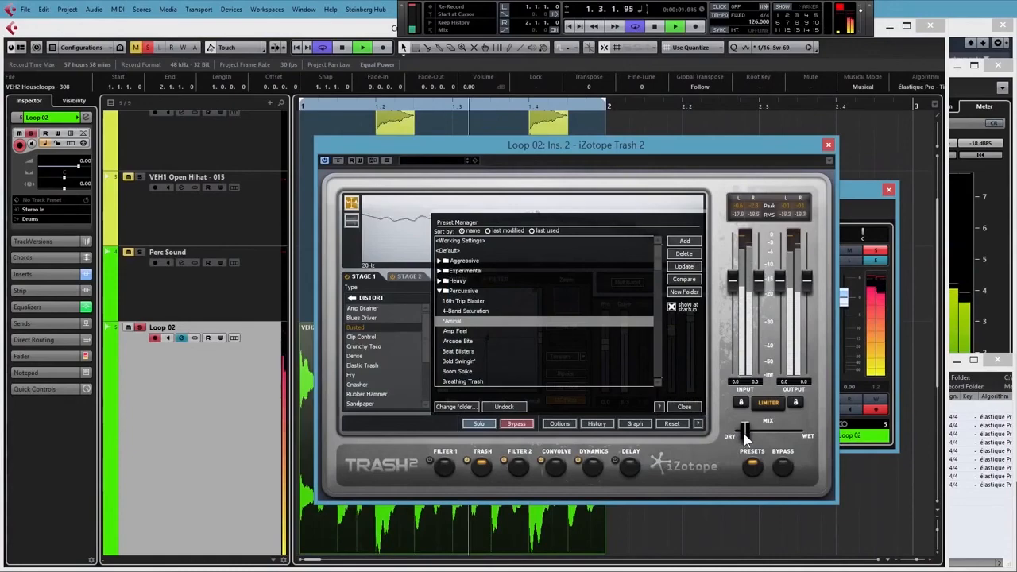
{"action": "left_click", "coordinate": [828, 144]}
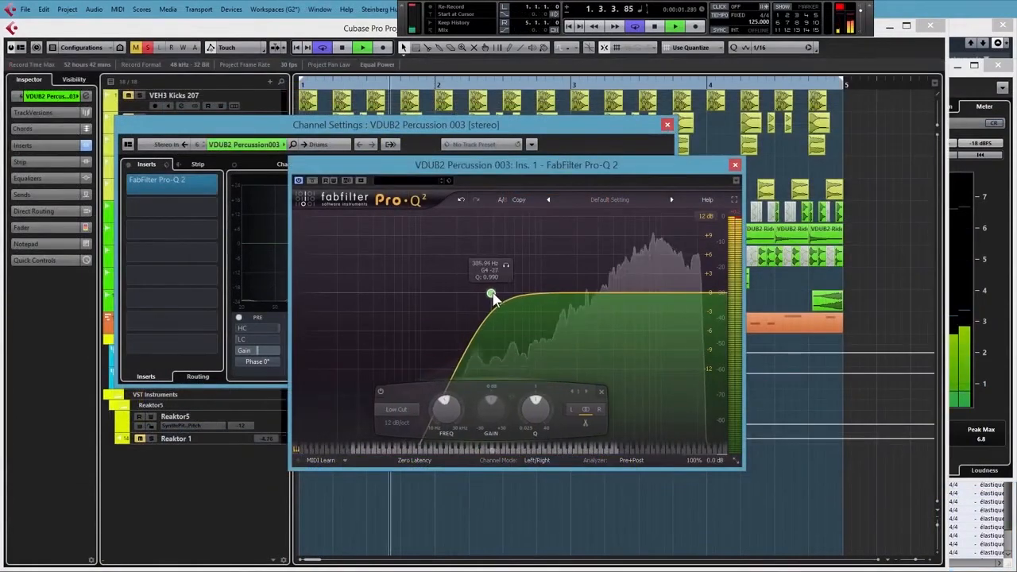
Low-cut Percussion 003 near 300 Hz, dip 005 4 dB near 8 kHz, adjust 017's attack
{"action": "left_click_drag", "start_coordinate": [491, 294], "coordinate": [500, 292]}
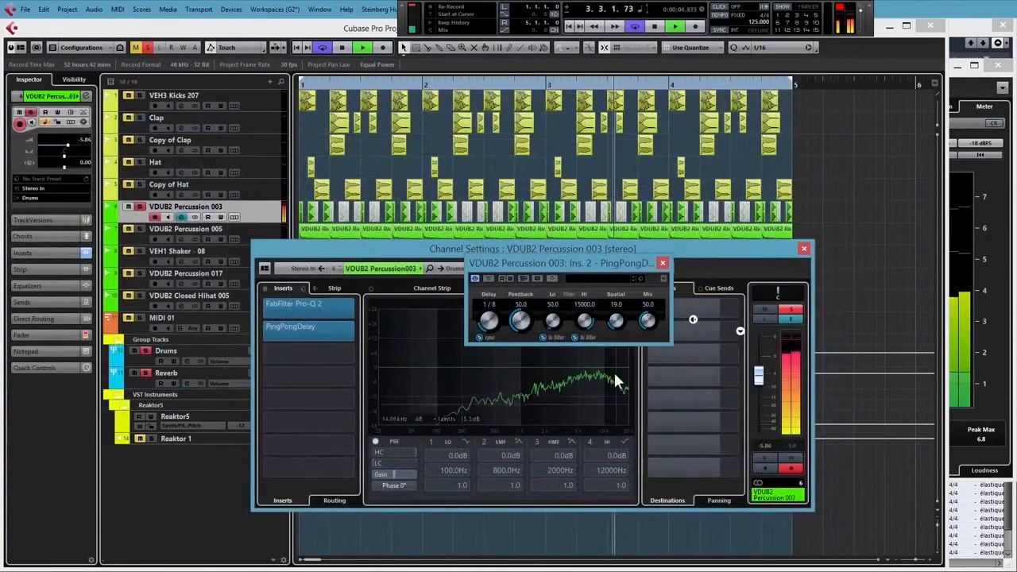
{"action": "left_click", "coordinate": [185, 229]}
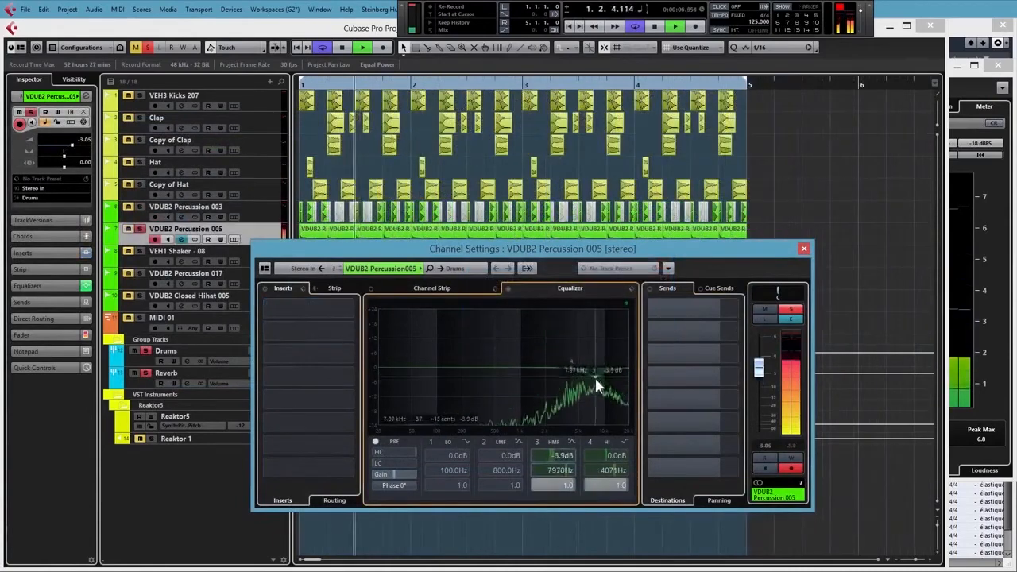
{"action": "left_click_drag", "start_coordinate": [572, 370], "coordinate": [624, 389]}
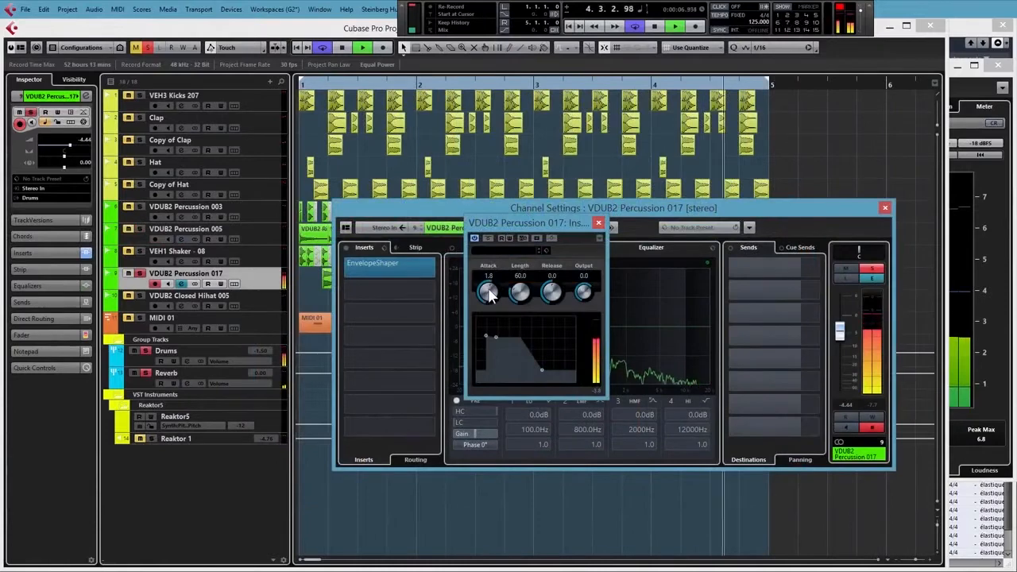
{"action": "left_click_drag", "start_coordinate": [489, 292], "coordinate": [489, 282]}
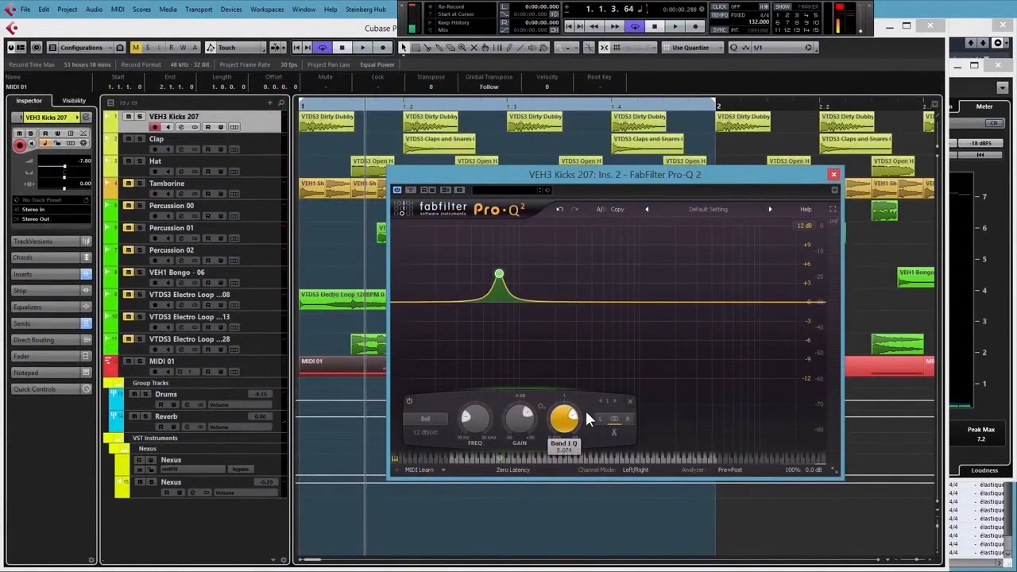
Narrow the Kicks 207 Pro-Q 2 bell band's Q and open MixConsole with F3
{"action": "left_click", "coordinate": [674, 27]}
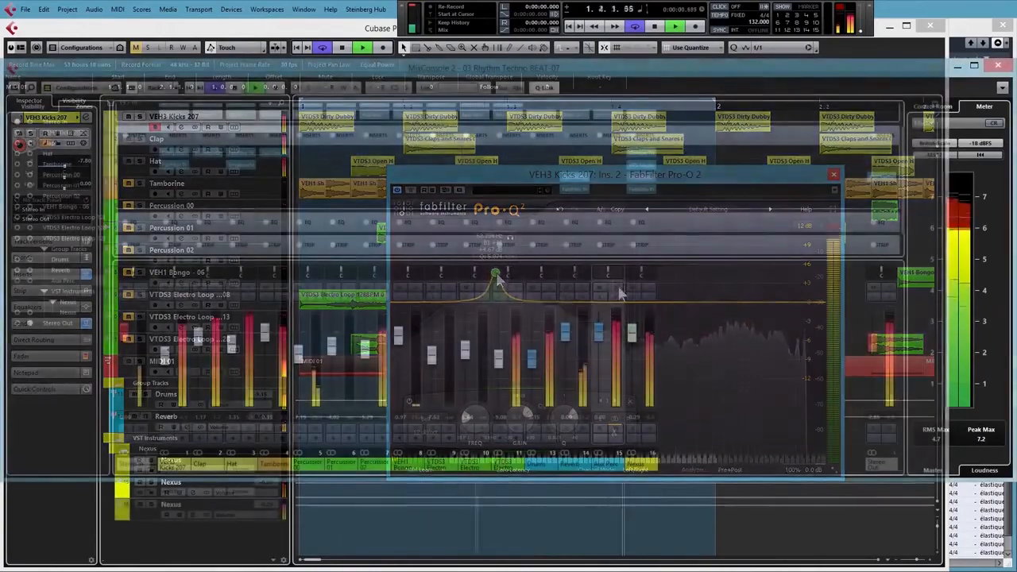
{"action": "left_click", "coordinate": [833, 174]}
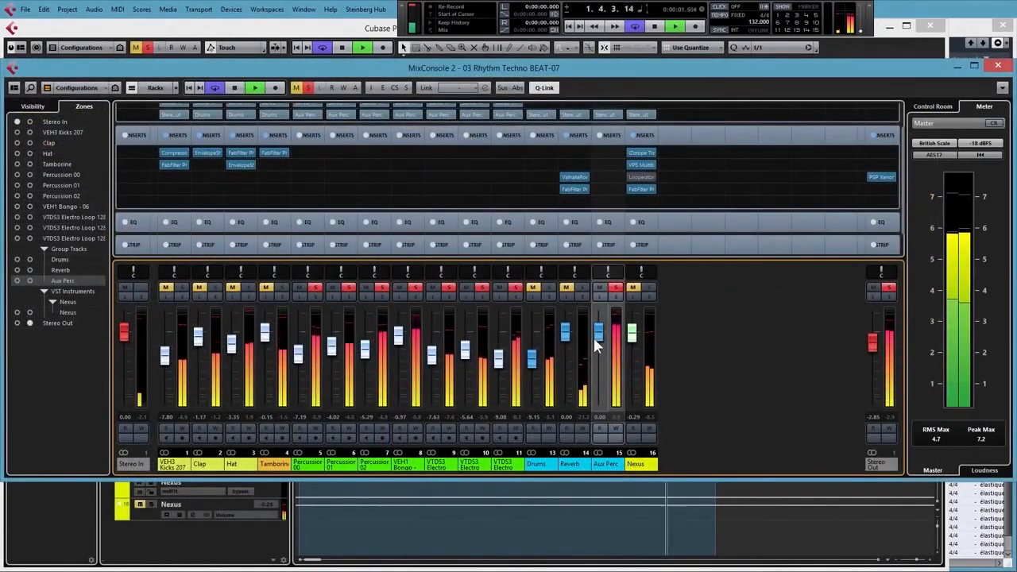